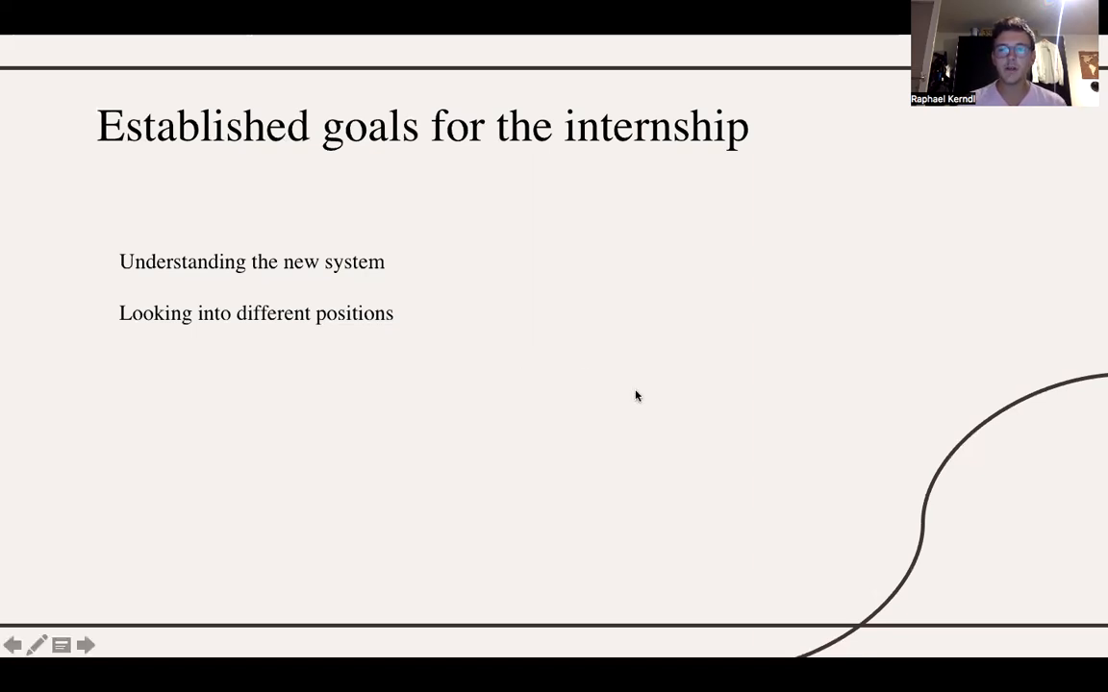
# Advance the slideshow to the 'Conclusion' slide with its two closing bullet points.
pyautogui.click(85, 646)
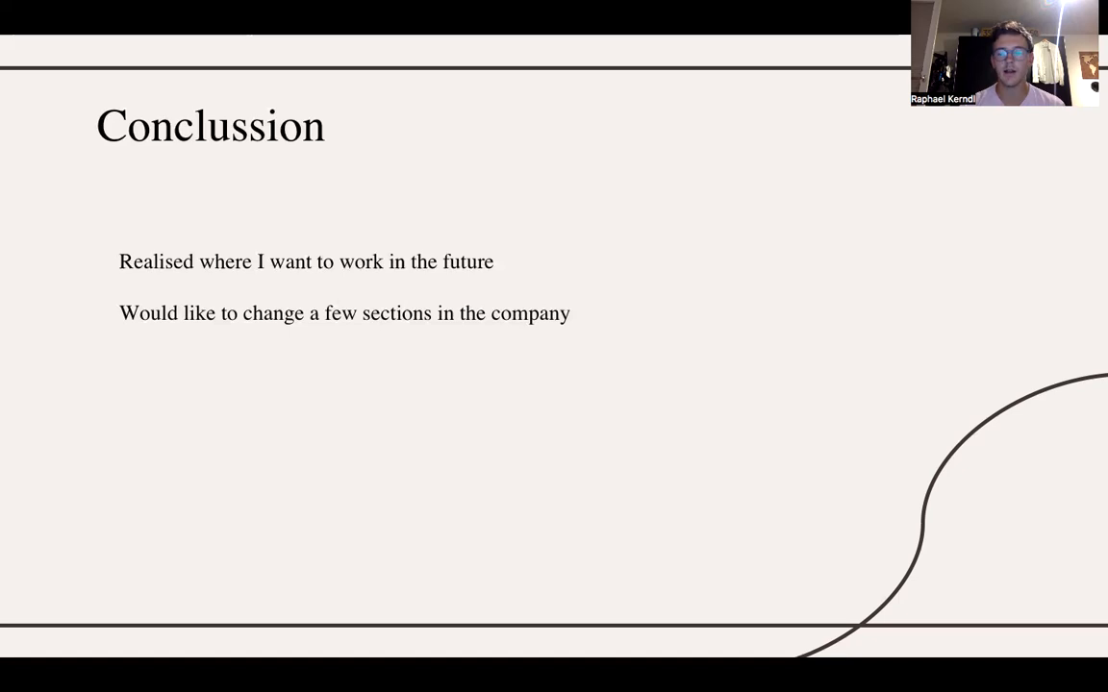
pyautogui.moveTo(886, 519)
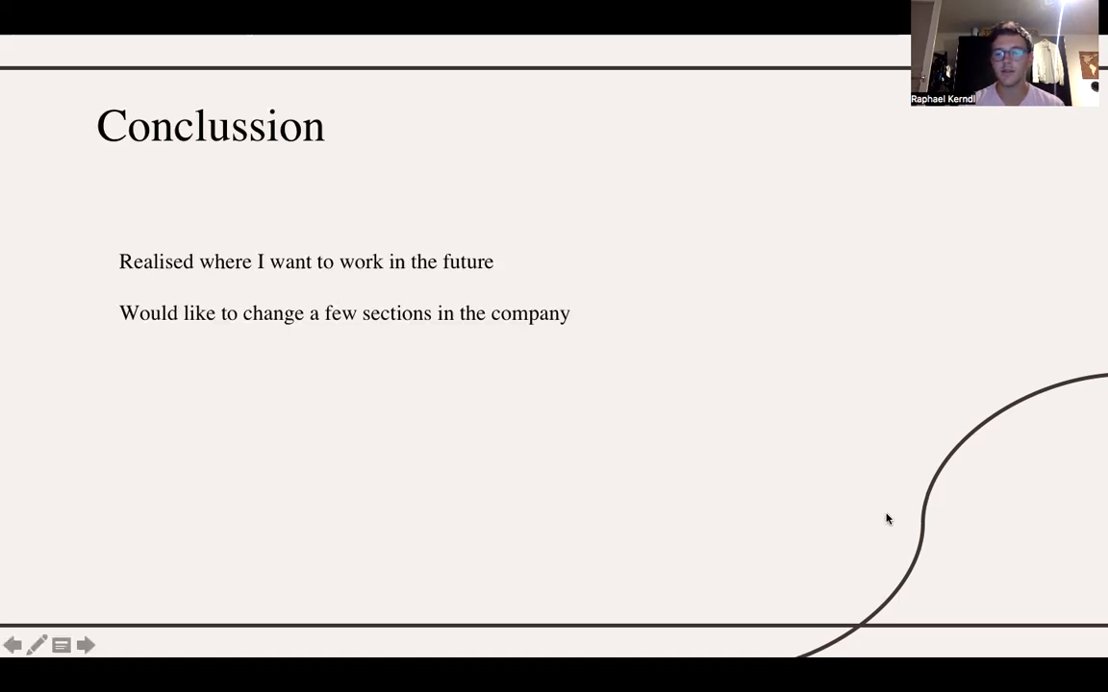